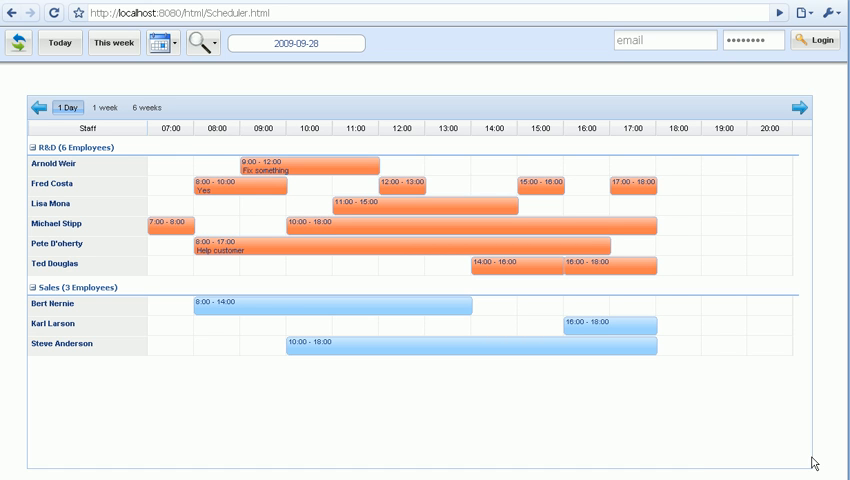
{"action": "mouse_move", "coordinate": [792, 438]}
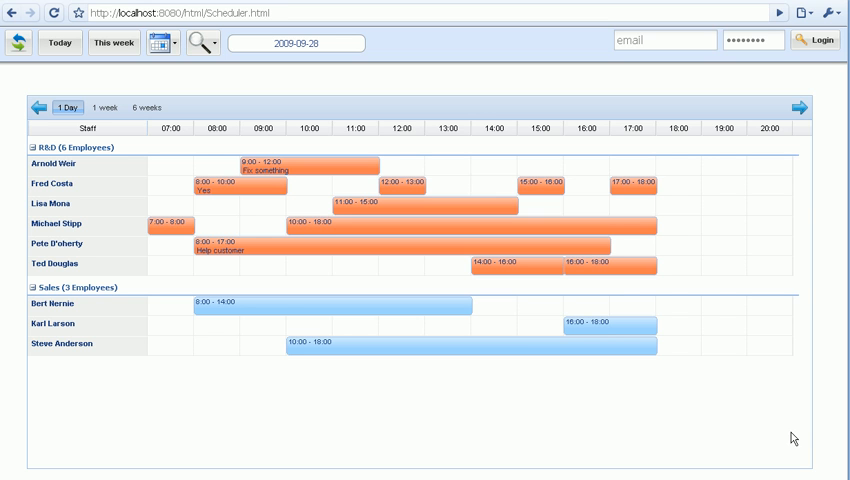
{"action": "mouse_move", "coordinate": [756, 400]}
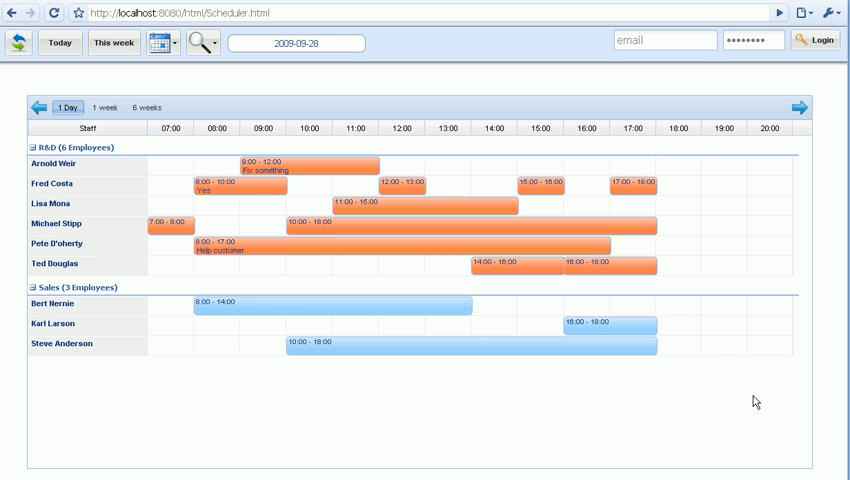
{"action": "mouse_move", "coordinate": [544, 414]}
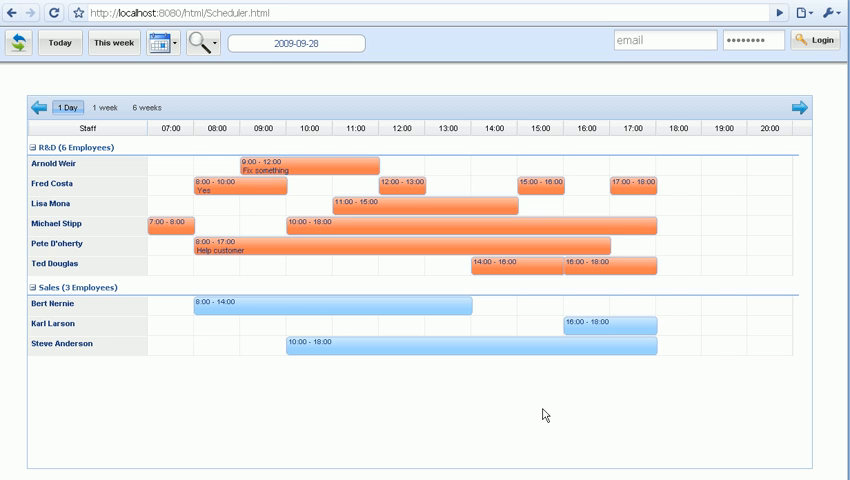
{"action": "mouse_move", "coordinate": [716, 372]}
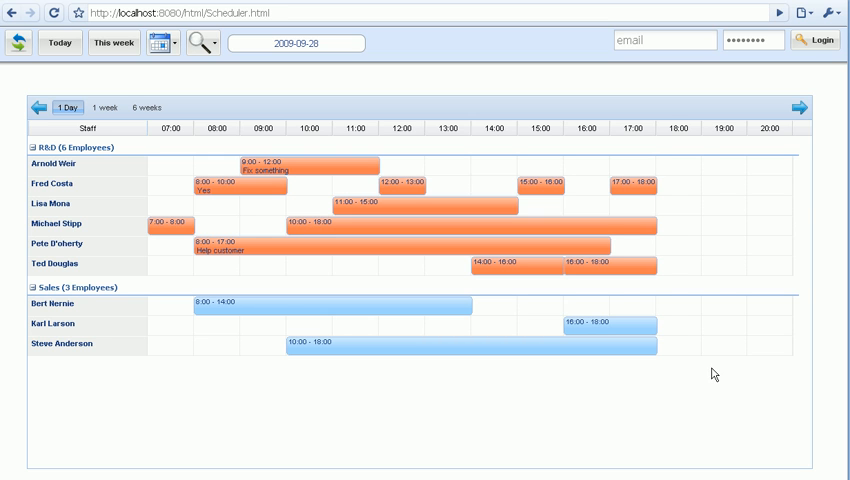
{"action": "mouse_move", "coordinate": [732, 316]}
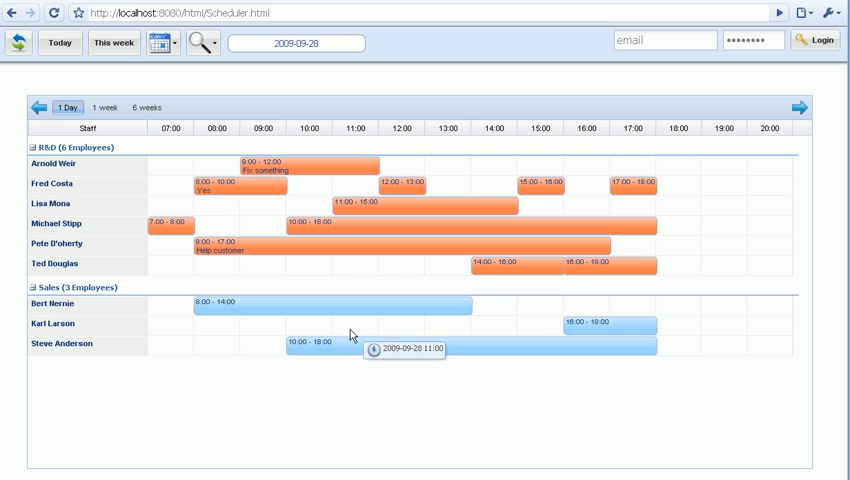
{"action": "mouse_move", "coordinate": [190, 334]}
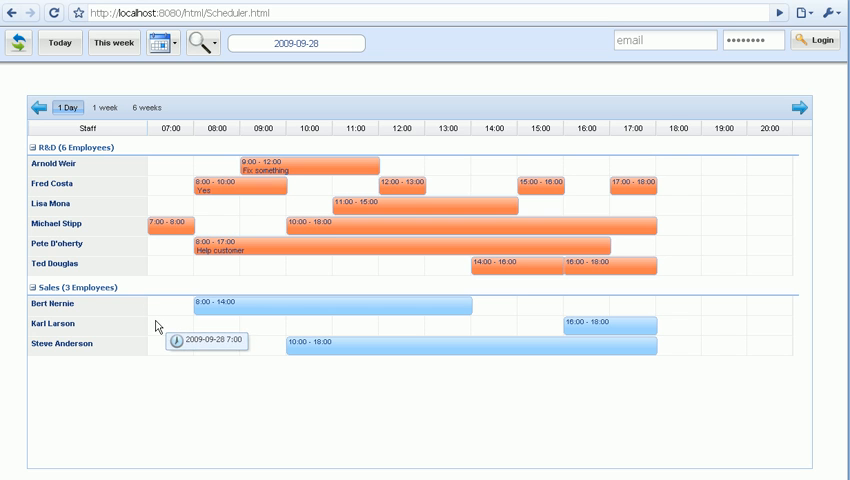
{"action": "mouse_move", "coordinate": [192, 328]}
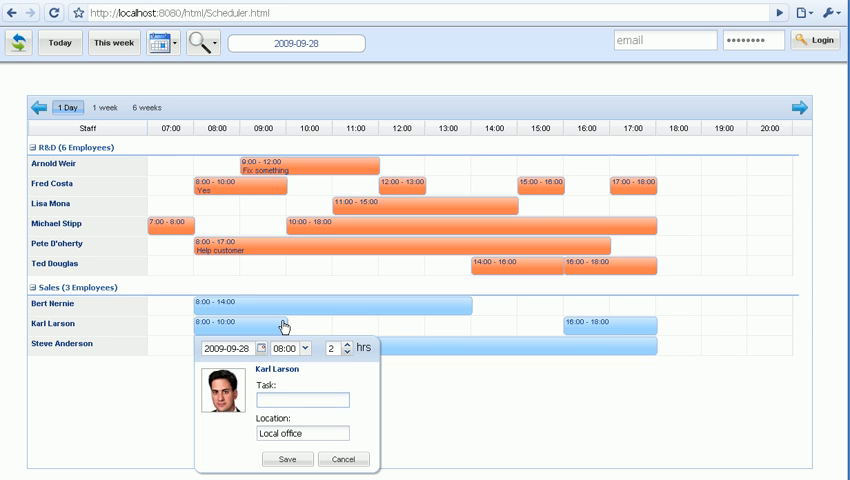
{"action": "type", "text": "Make c"}
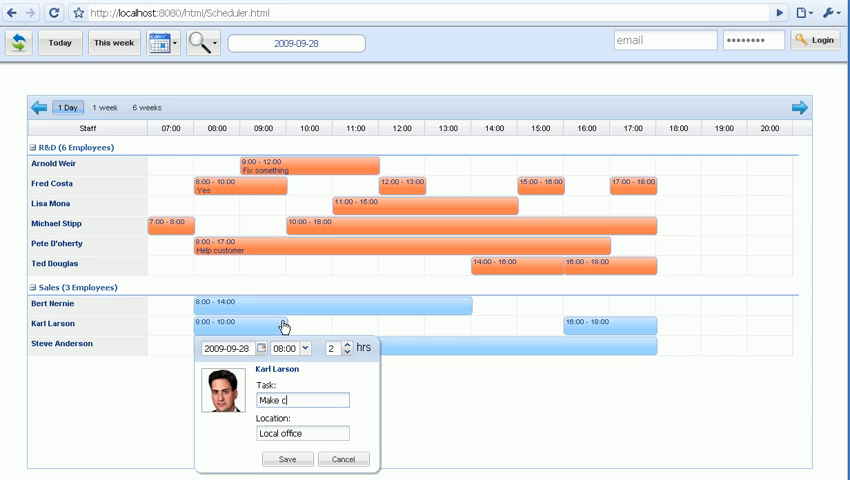
{"action": "type", "text": "offee for"}
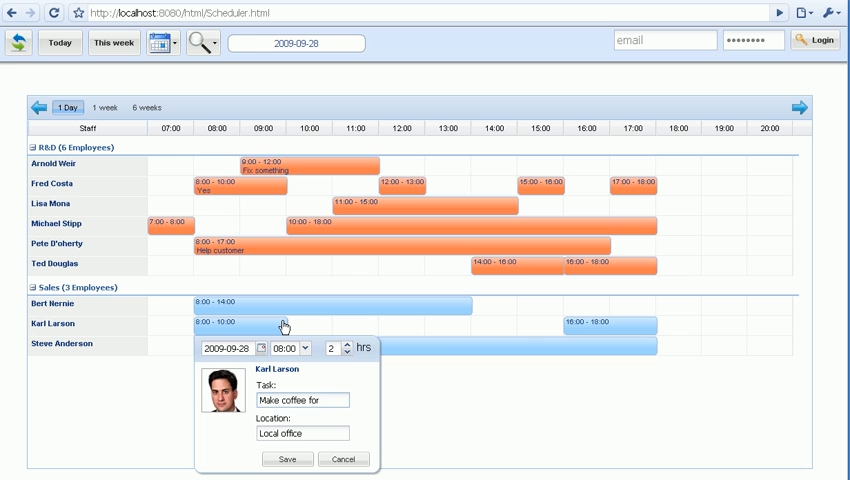
{"action": "left_click", "coordinate": [288, 460]}
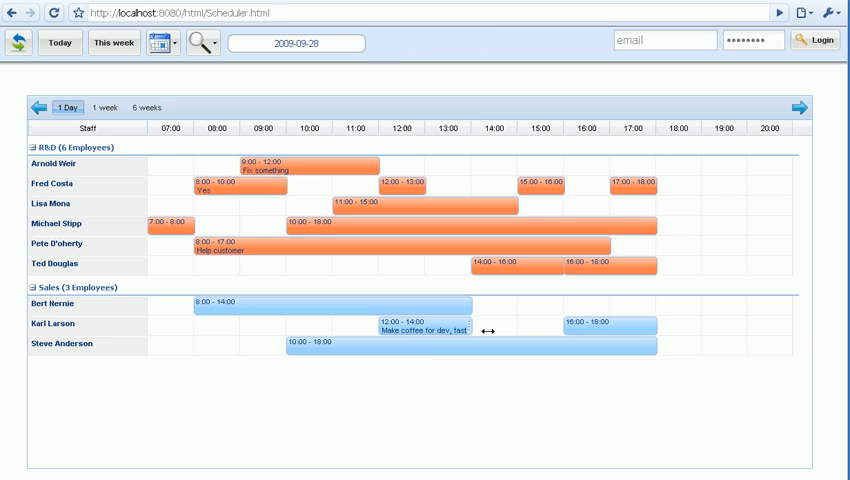
Drag the Make coffee event bar's right edge to extend its finishing time toward 15:00.
{"action": "left_click_drag", "start_coordinate": [488, 326], "coordinate": [524, 326]}
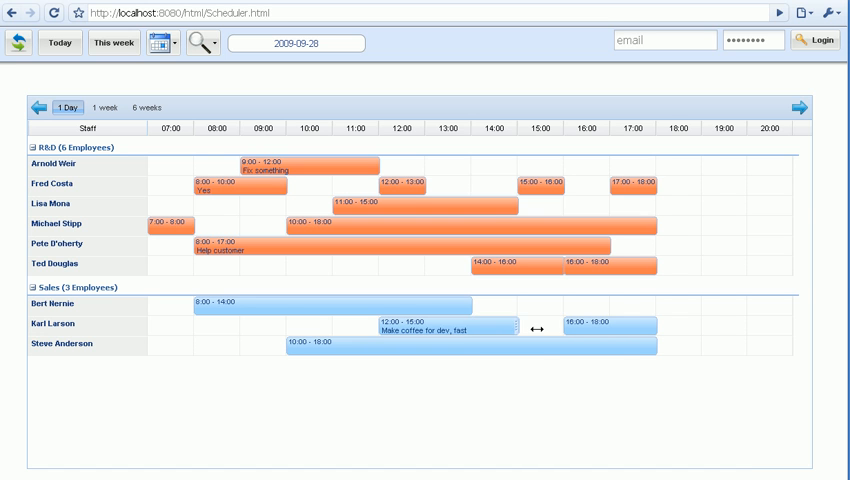
{"action": "left_click_drag", "start_coordinate": [520, 328], "coordinate": [536, 336]}
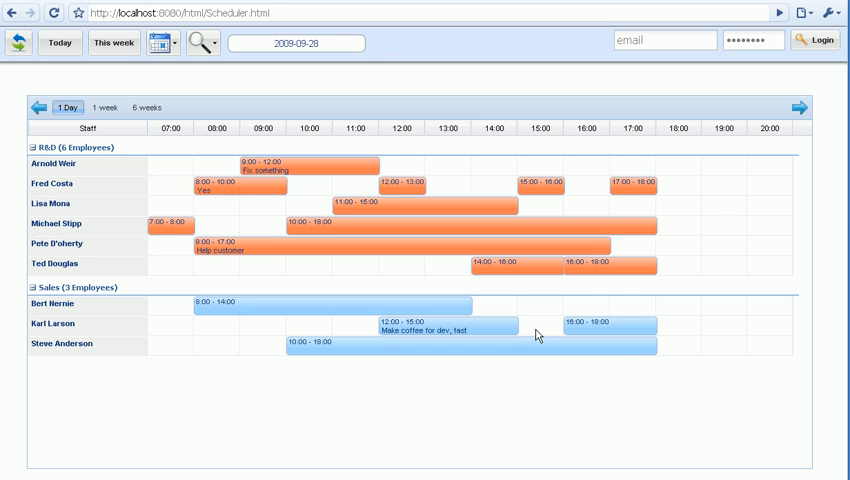
{"action": "mouse_move", "coordinate": [536, 336]}
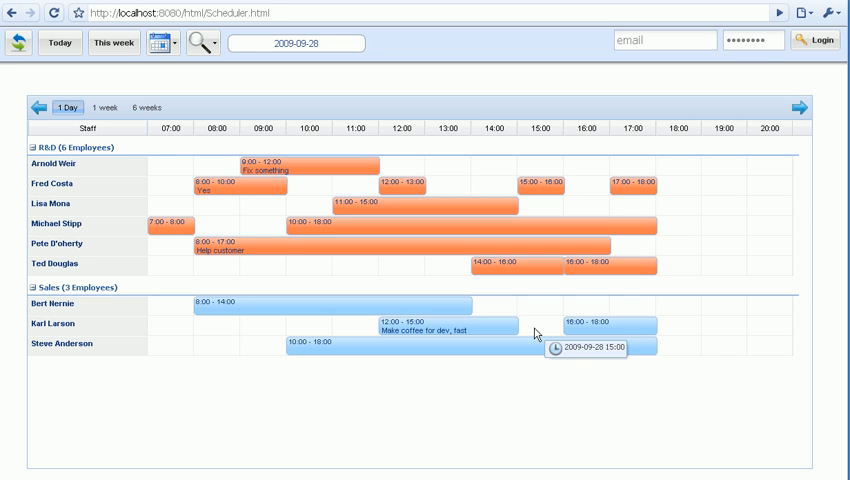
{"action": "mouse_move", "coordinate": [536, 334]}
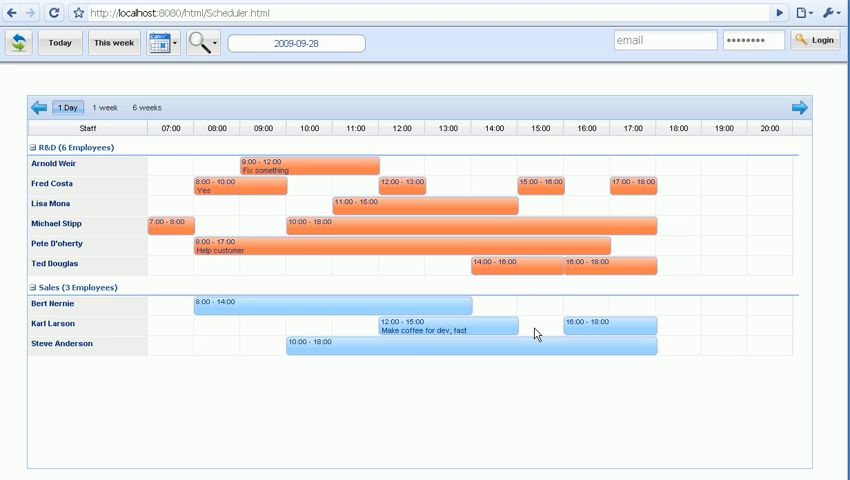
{"action": "mouse_move", "coordinate": [330, 246]}
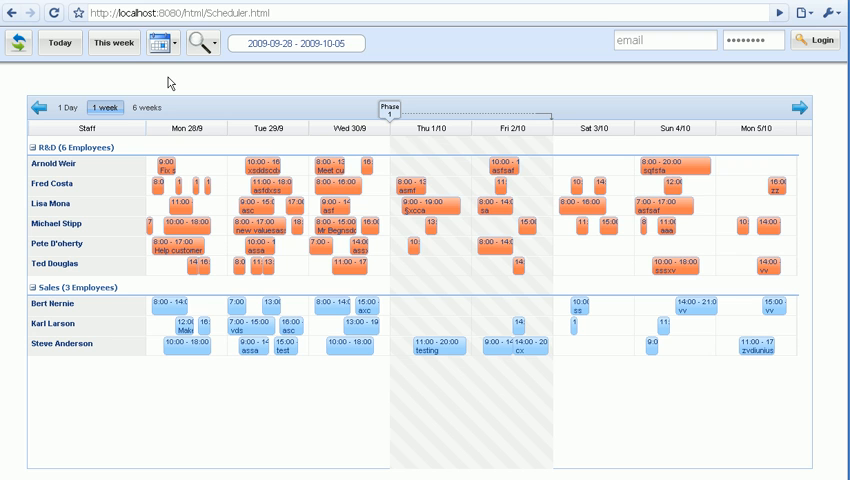
{"action": "mouse_move", "coordinate": [176, 84]}
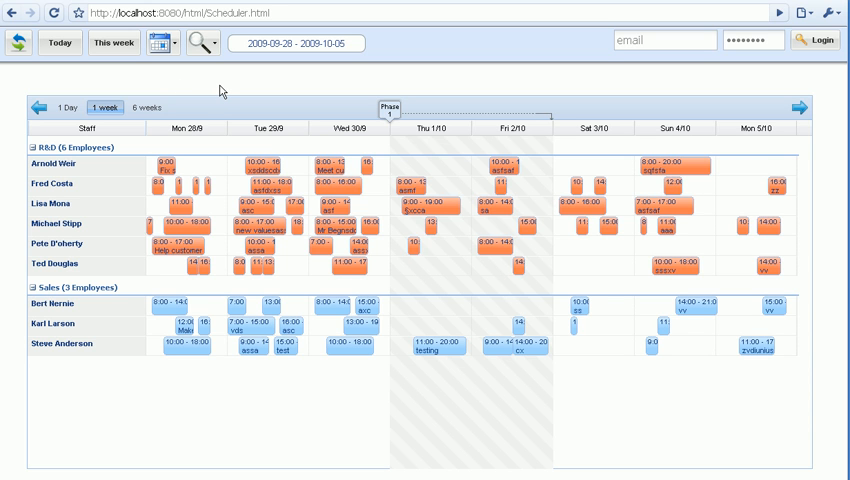
{"action": "mouse_move", "coordinate": [424, 116]}
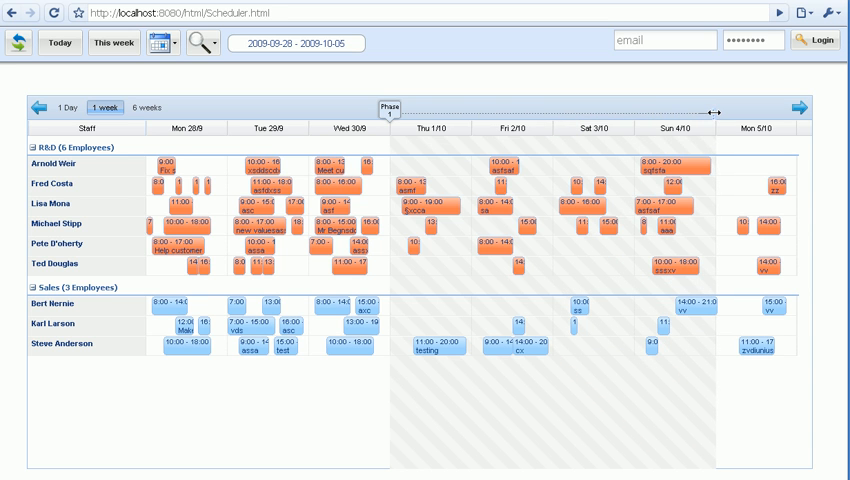
{"action": "mouse_move", "coordinate": [536, 100]}
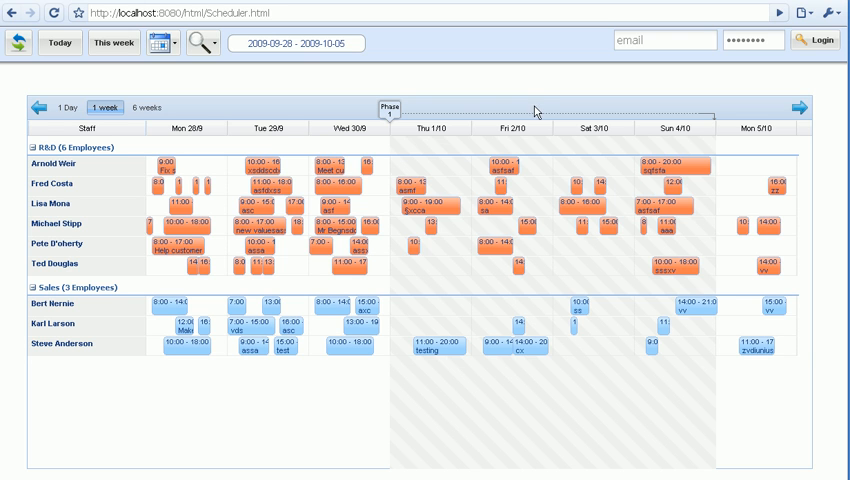
{"action": "mouse_move", "coordinate": [368, 104]}
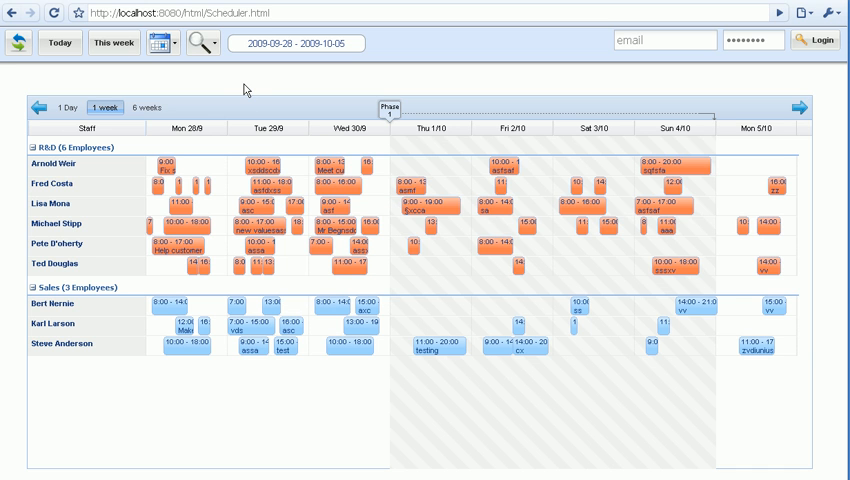
{"action": "left_click", "coordinate": [146, 108]}
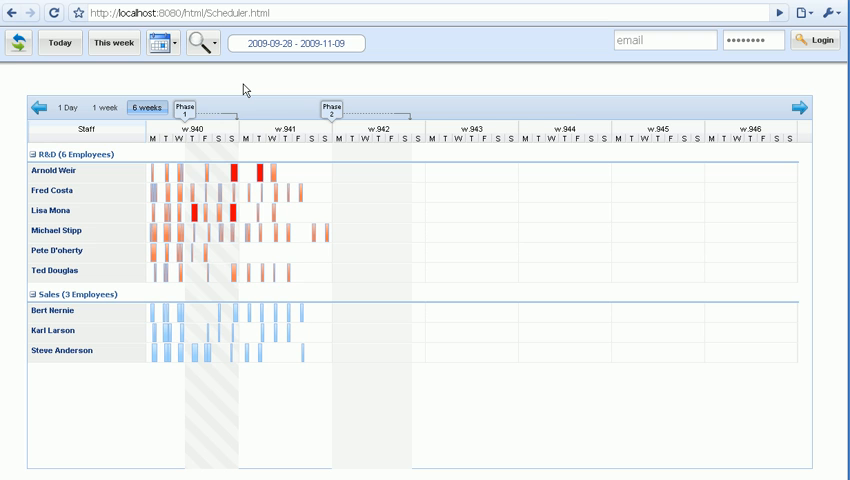
{"action": "mouse_move", "coordinate": [254, 118]}
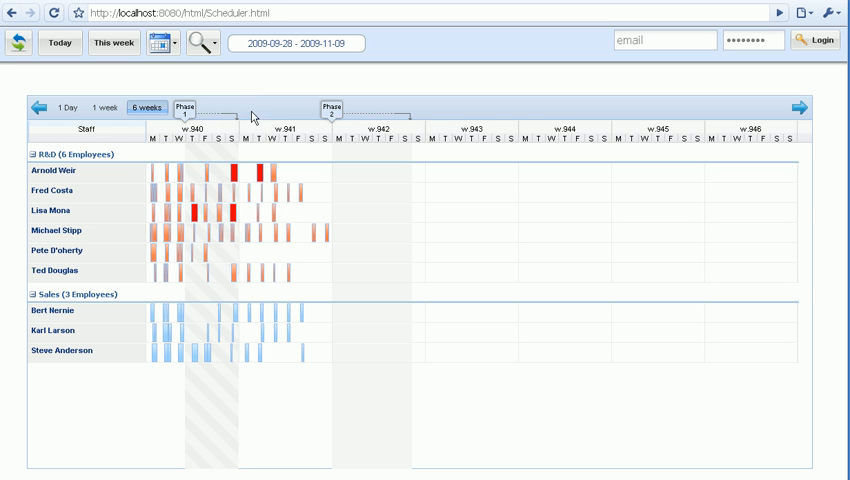
{"action": "mouse_move", "coordinate": [252, 184]}
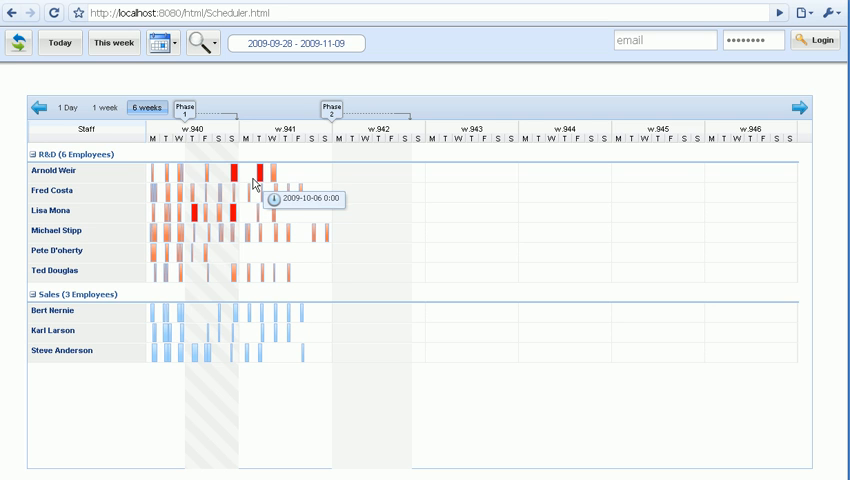
{"action": "mouse_move", "coordinate": [248, 178]}
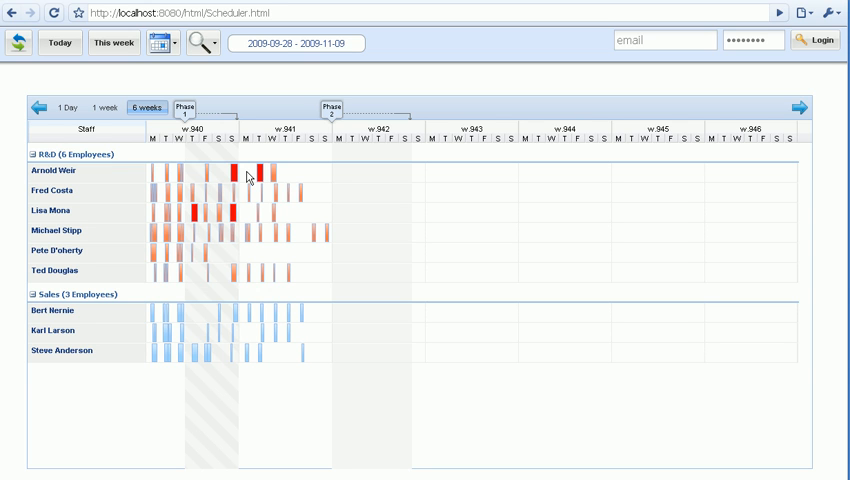
{"action": "mouse_move", "coordinate": [250, 176]}
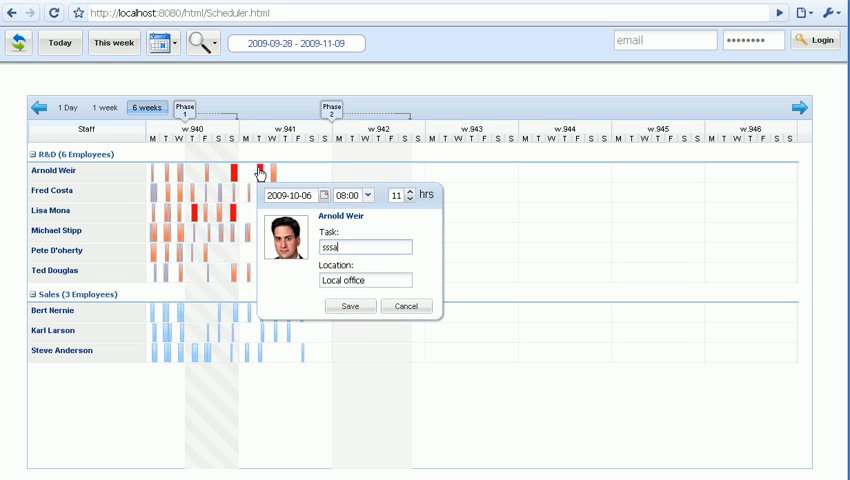
{"action": "left_click", "coordinate": [348, 306]}
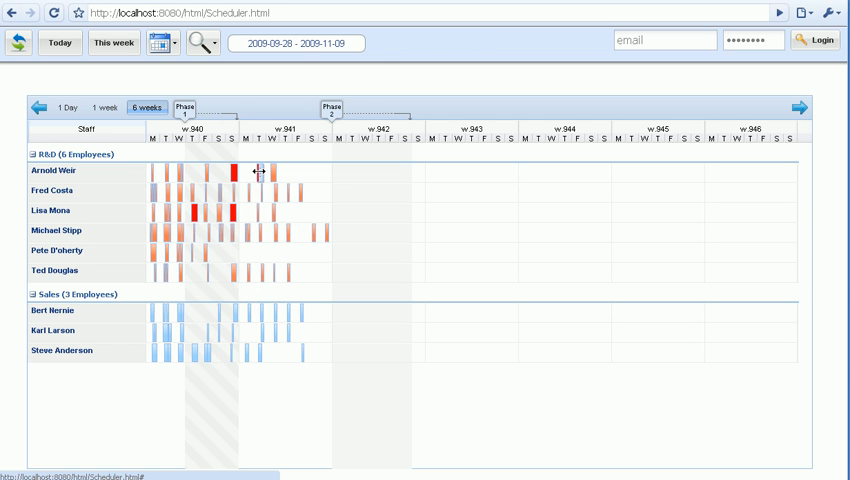
{"action": "left_click", "coordinate": [236, 172]}
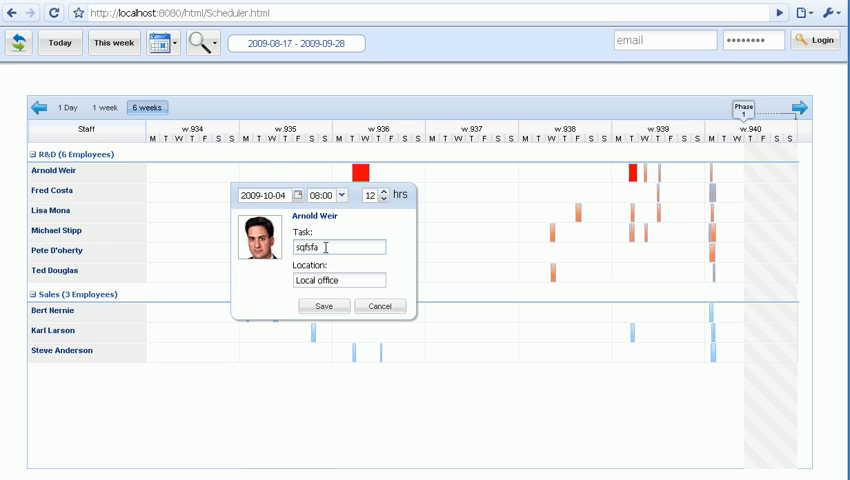
{"action": "type", "text": "l"}
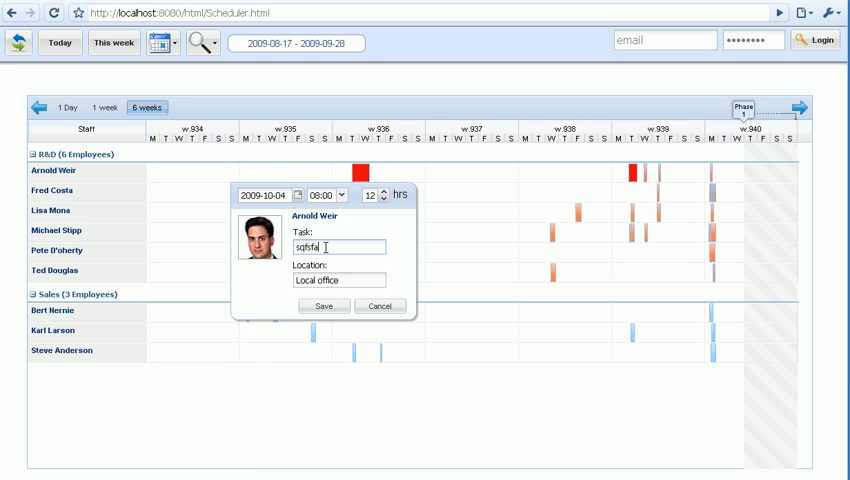
{"action": "key", "text": "Backspace"}
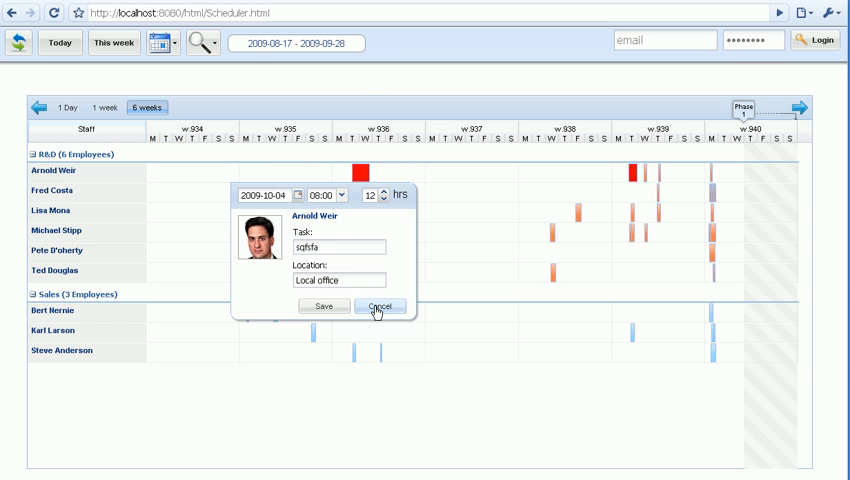
{"action": "left_click", "coordinate": [378, 306]}
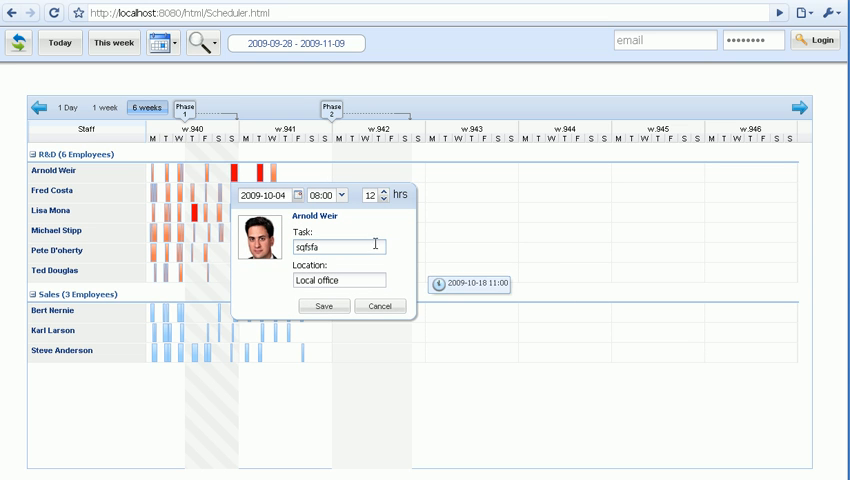
Rename the booking's task to 'make coffee' and save the update.
{"action": "type", "text": "make"}
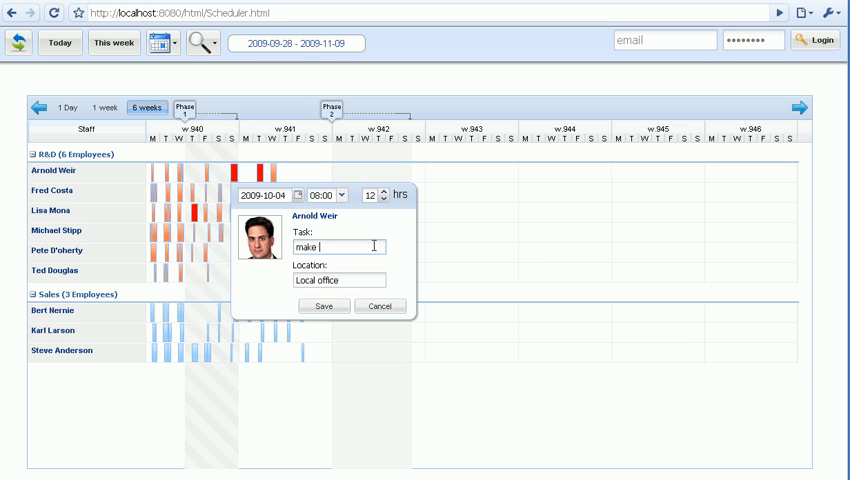
{"action": "type", "text": "coffee"}
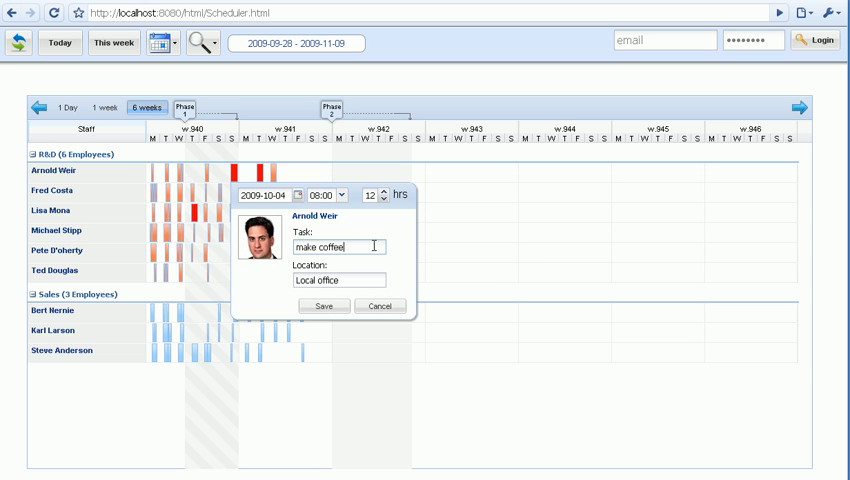
{"action": "left_click", "coordinate": [324, 306]}
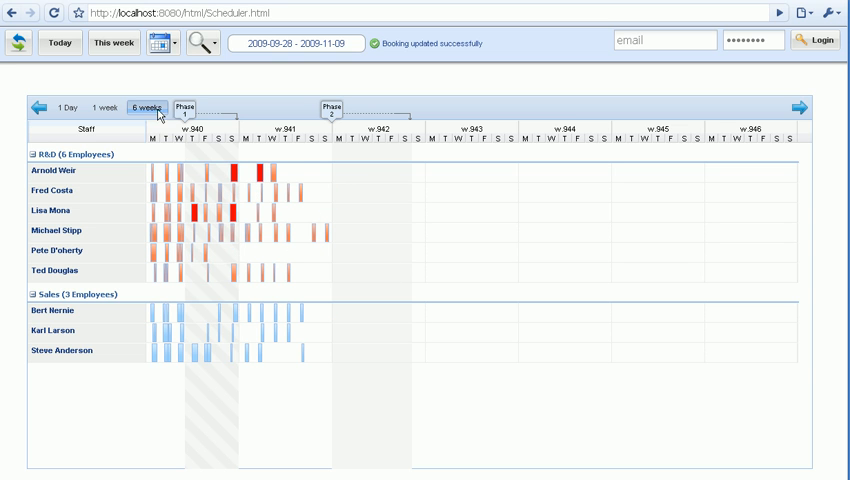
{"action": "left_click", "coordinate": [200, 44]}
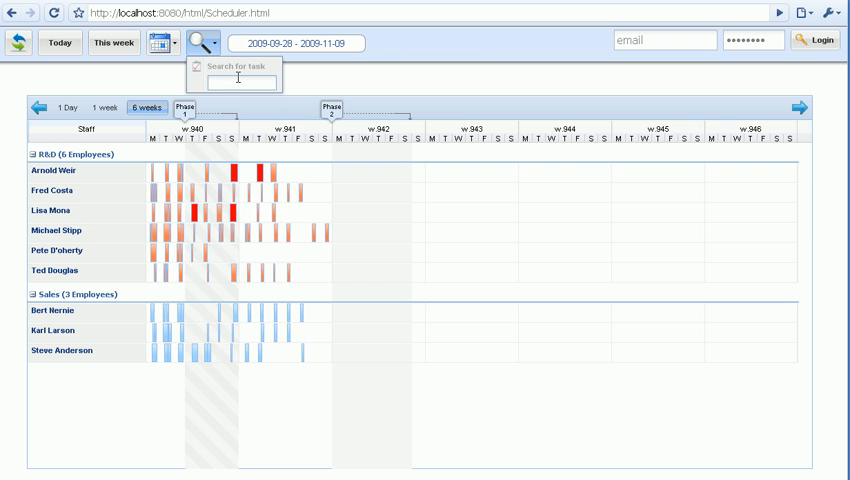
{"action": "type", "text": "cof"}
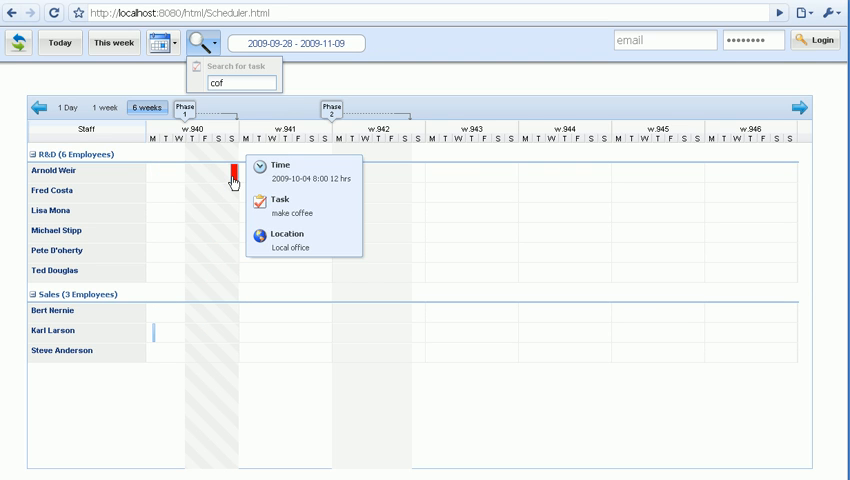
{"action": "mouse_move", "coordinate": [156, 340]}
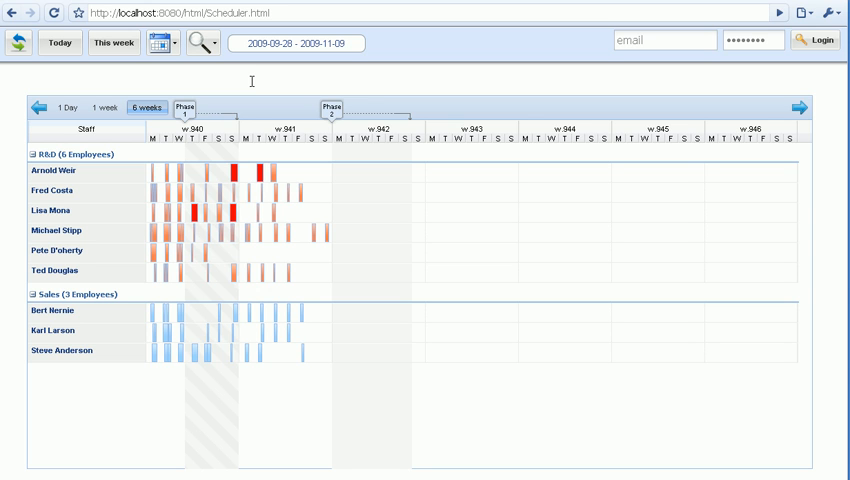
{"action": "mouse_move", "coordinate": [240, 116]}
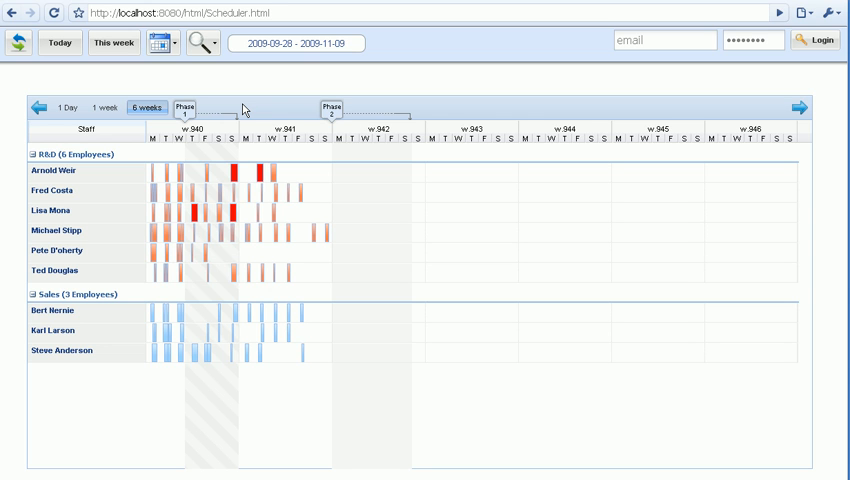
{"action": "mouse_move", "coordinate": [244, 110]}
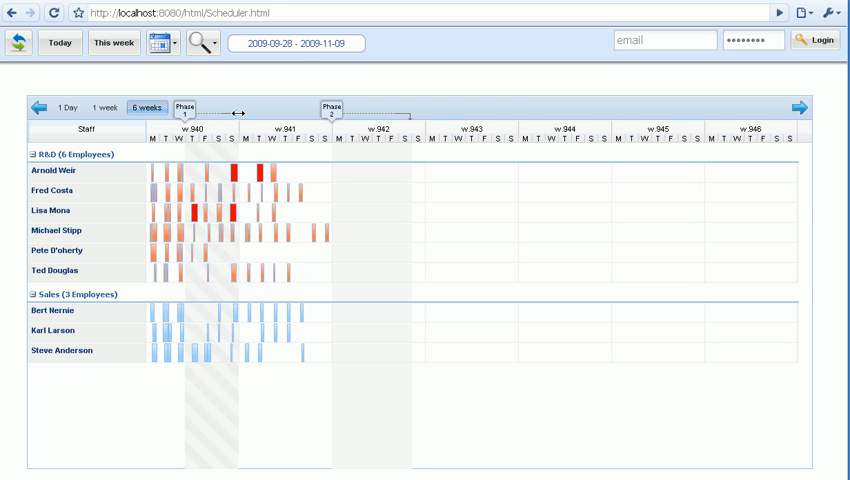
{"action": "mouse_move", "coordinate": [236, 114]}
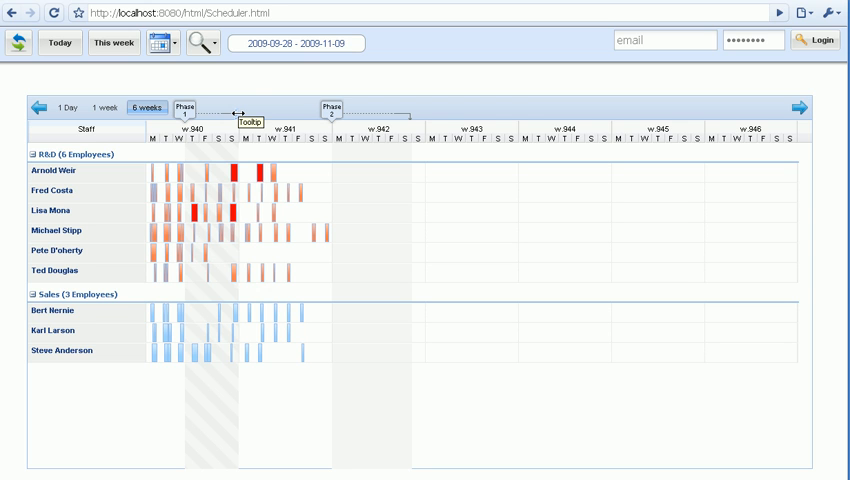
{"action": "mouse_move", "coordinate": [238, 90]}
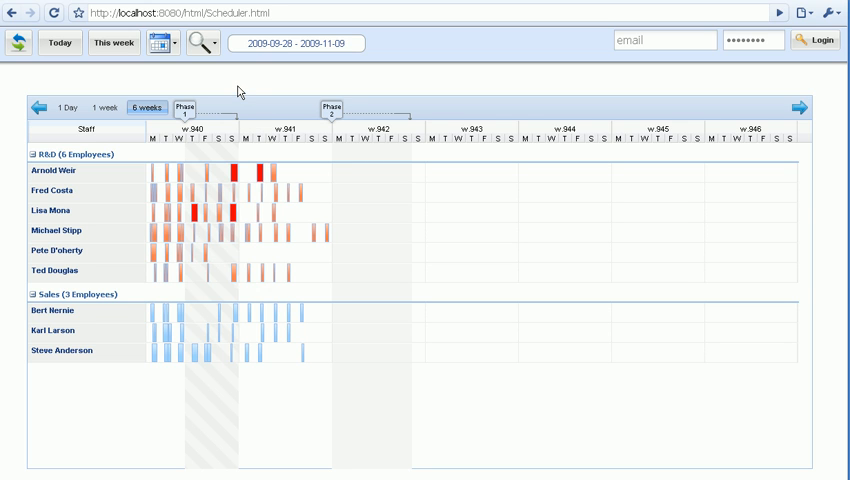
{"action": "mouse_move", "coordinate": [276, 90]}
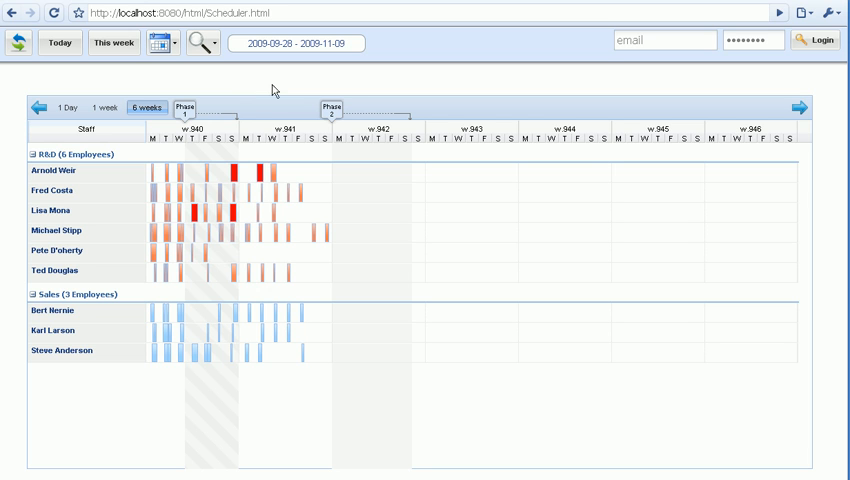